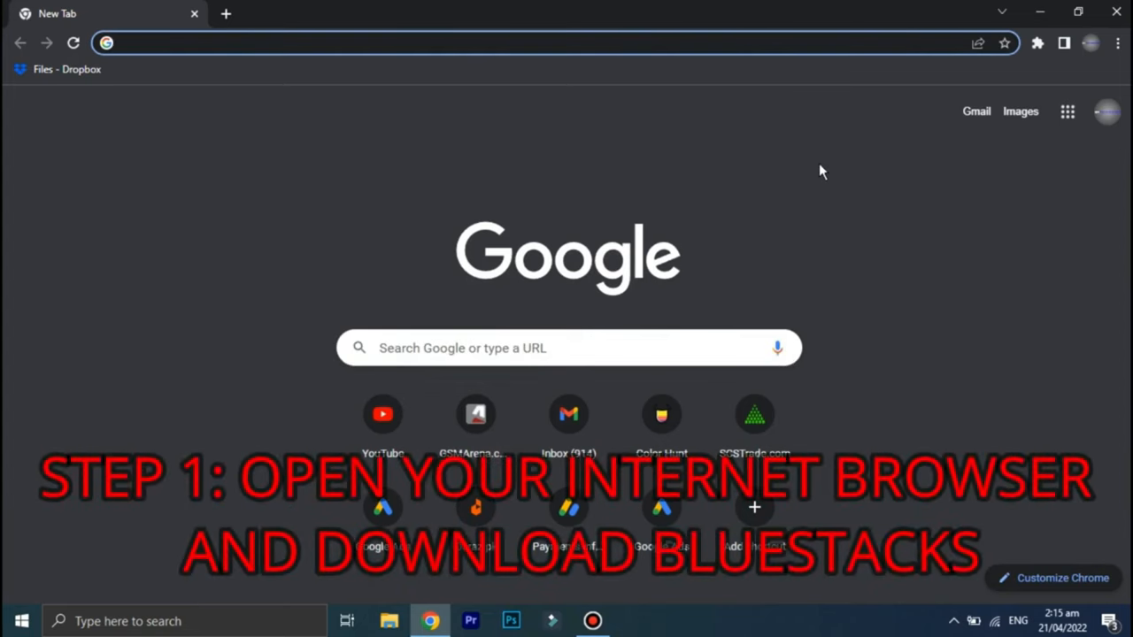
# - Search Google for 'bluestacks free download for pc' and reach the BlueStacks download page
pyautogui.write('bluestacks free download for pc')
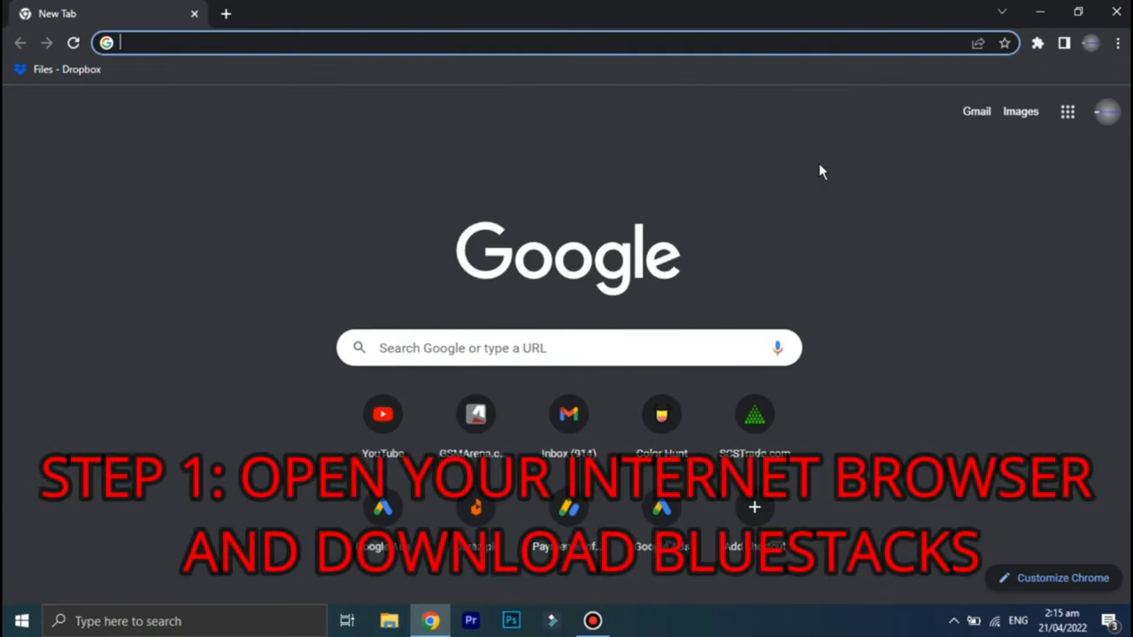
pyautogui.write('bluestacks free download for pc')
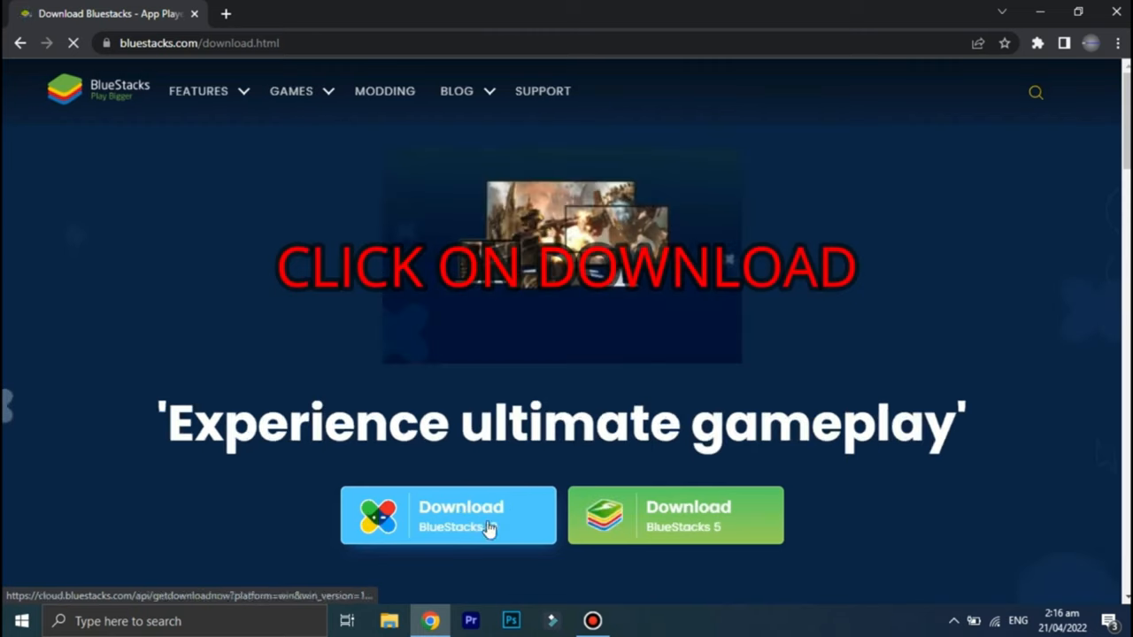
# - Download the BlueStacks installer to the desktop from the download page
pyautogui.click(481, 530)
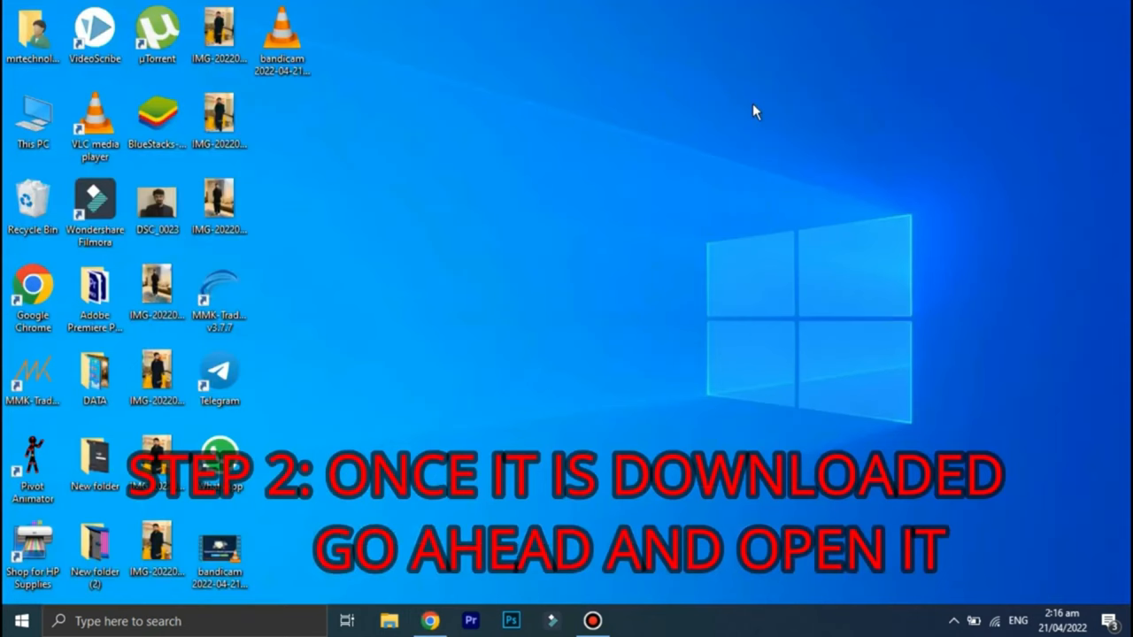
pyautogui.moveTo(174, 514)
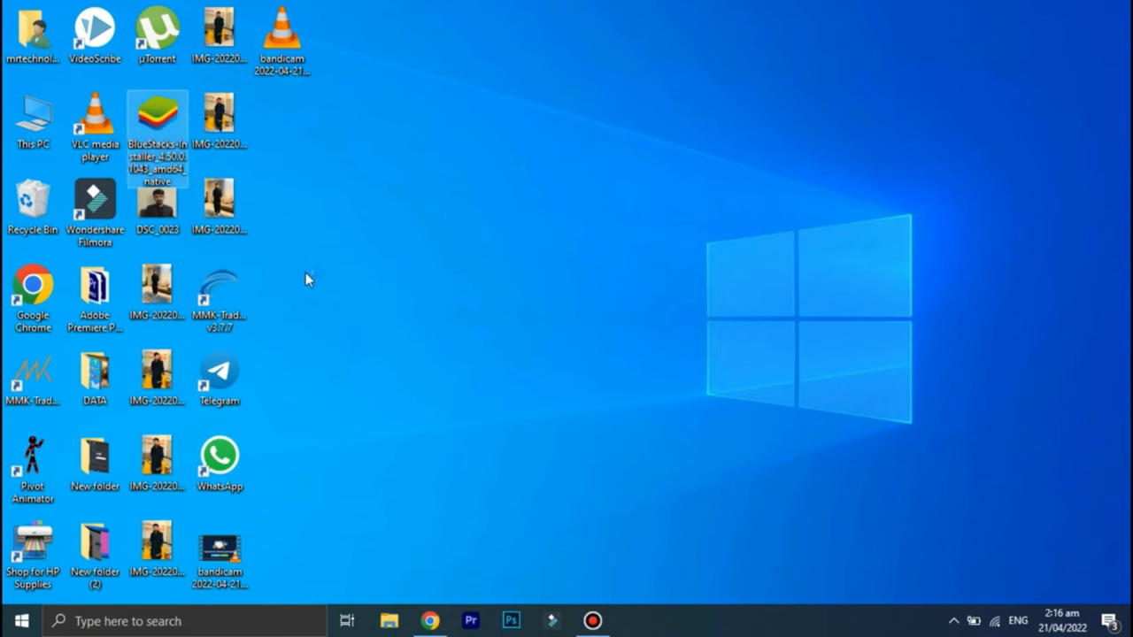
# - Run the BlueStacks installer from the desktop with 'Install now' until the App Player opens
pyautogui.doubleClick(158, 120)
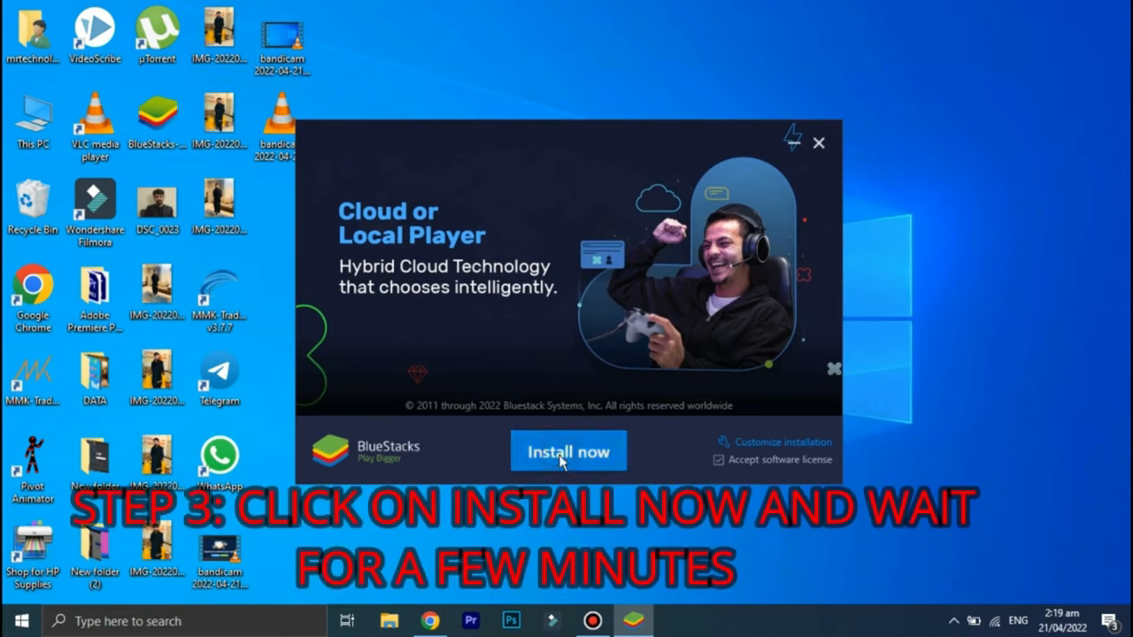
pyautogui.click(568, 451)
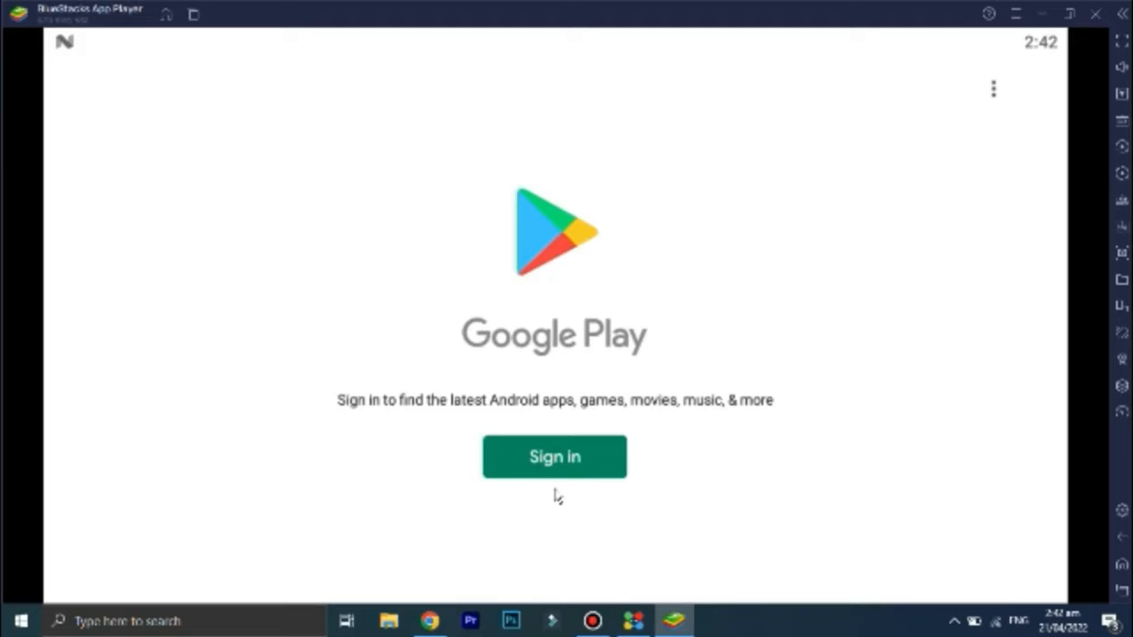
# - Sign in to Google Play with the Gmail address and password to reach the store home page
pyautogui.click(556, 456)
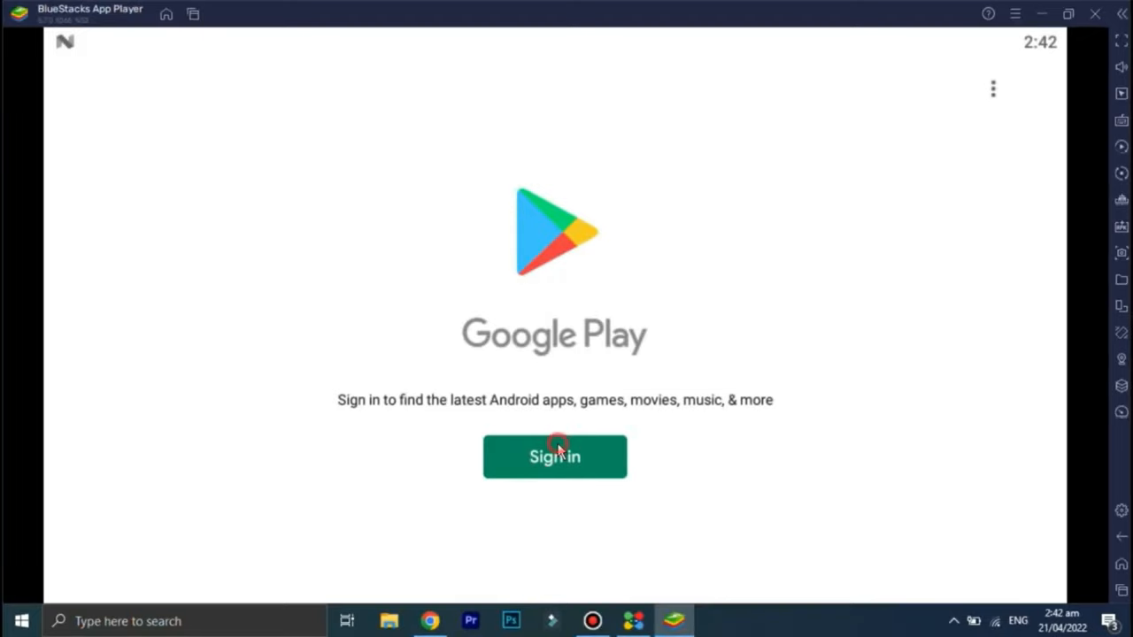
pyautogui.click(556, 456)
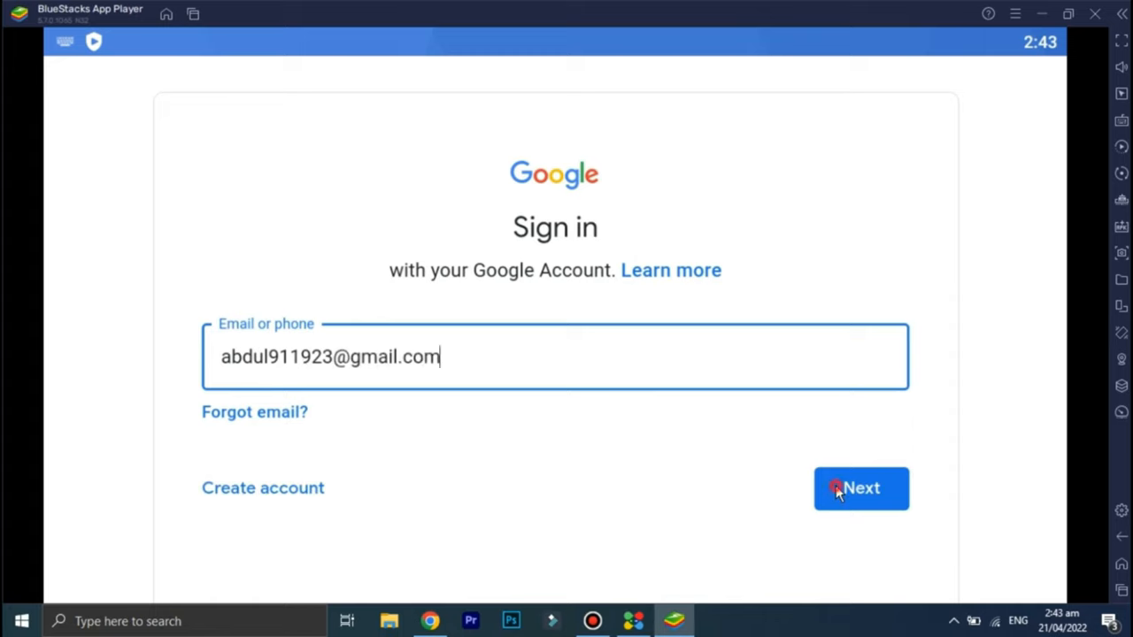
pyautogui.click(839, 489)
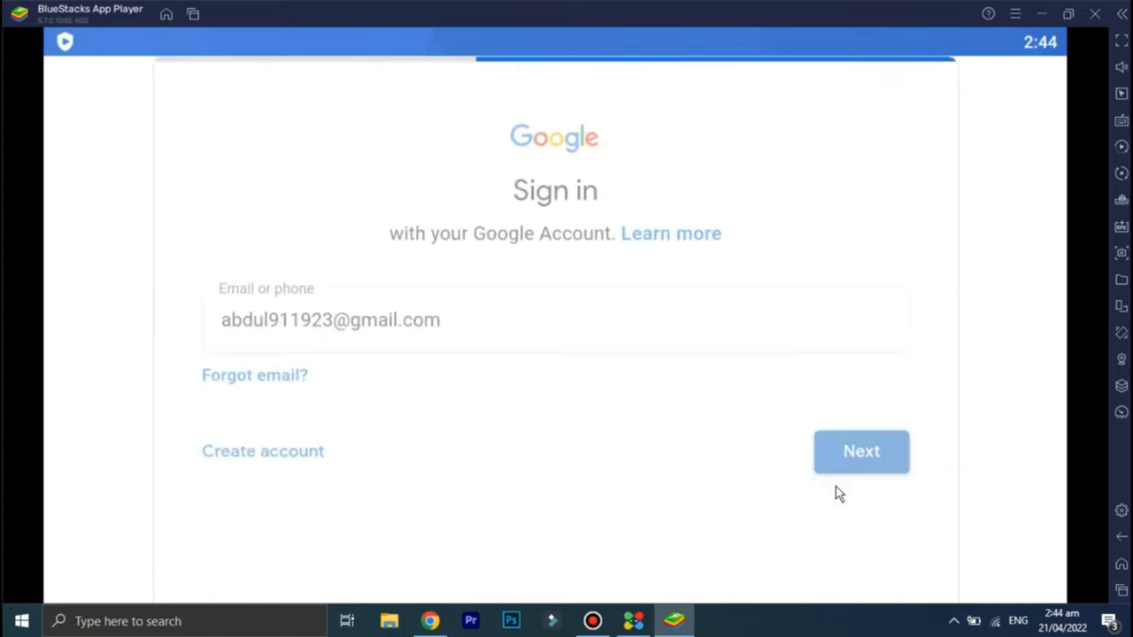
pyautogui.click(861, 451)
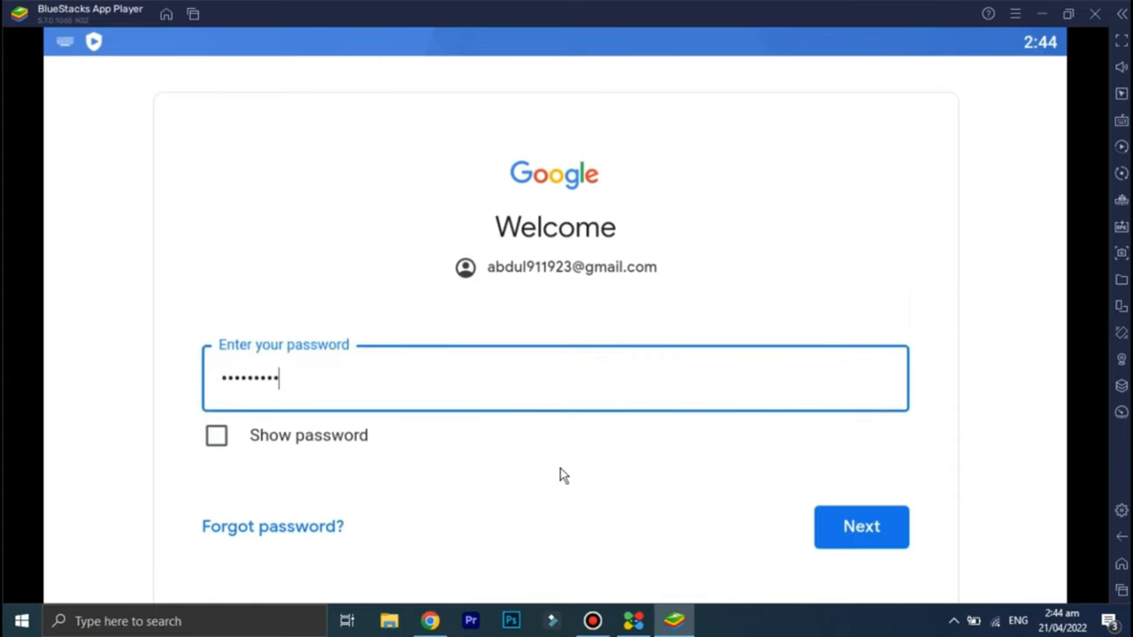
pyautogui.click(860, 527)
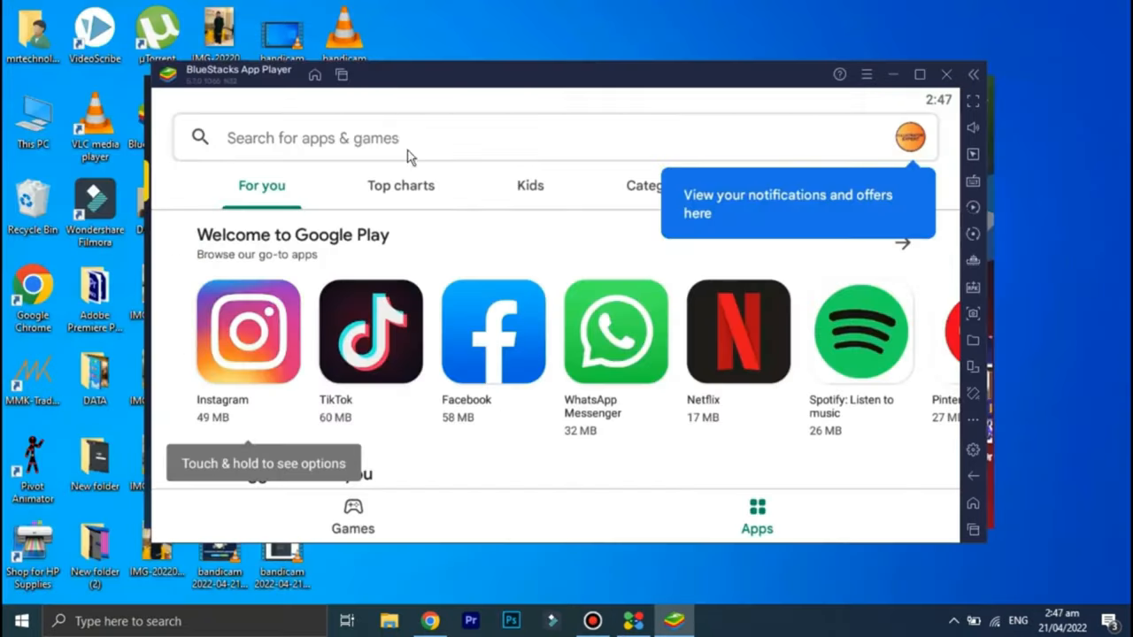
# - Install 'Video Editor & Maker - InShot' from Play Store search 'insh' and agree to its terms
pyautogui.write('inshot - editor video')
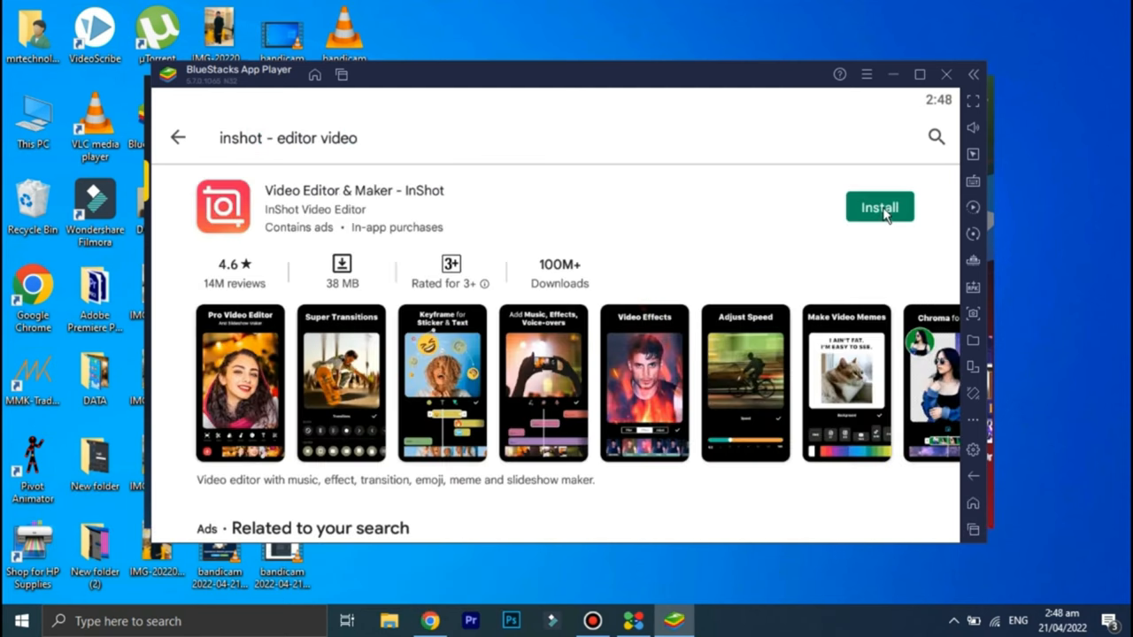
pyautogui.click(880, 206)
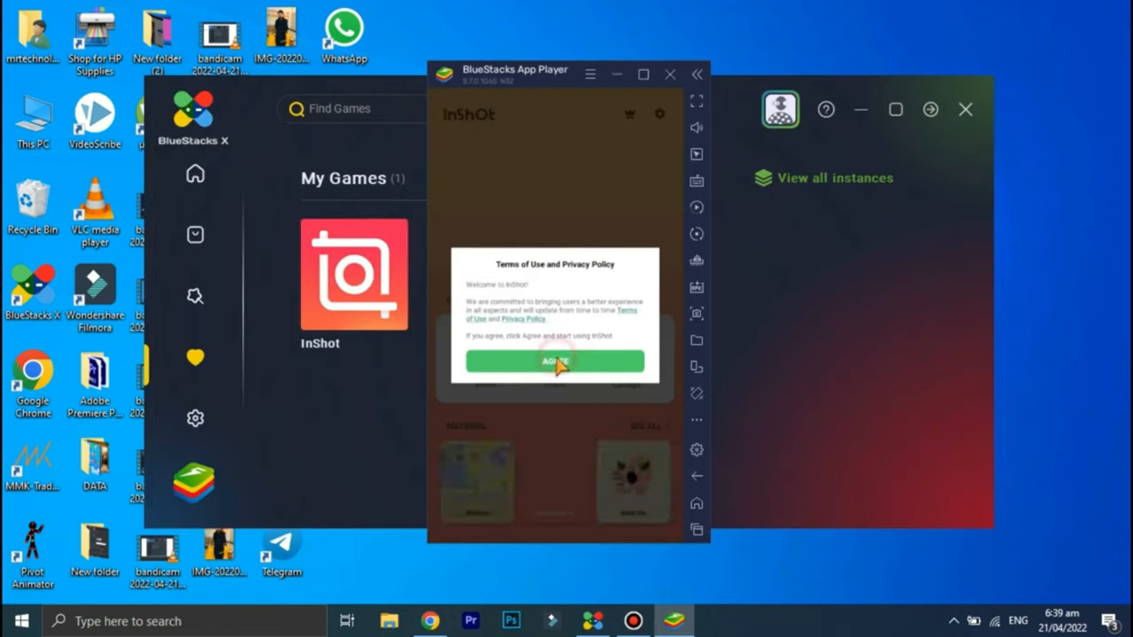
pyautogui.click(556, 361)
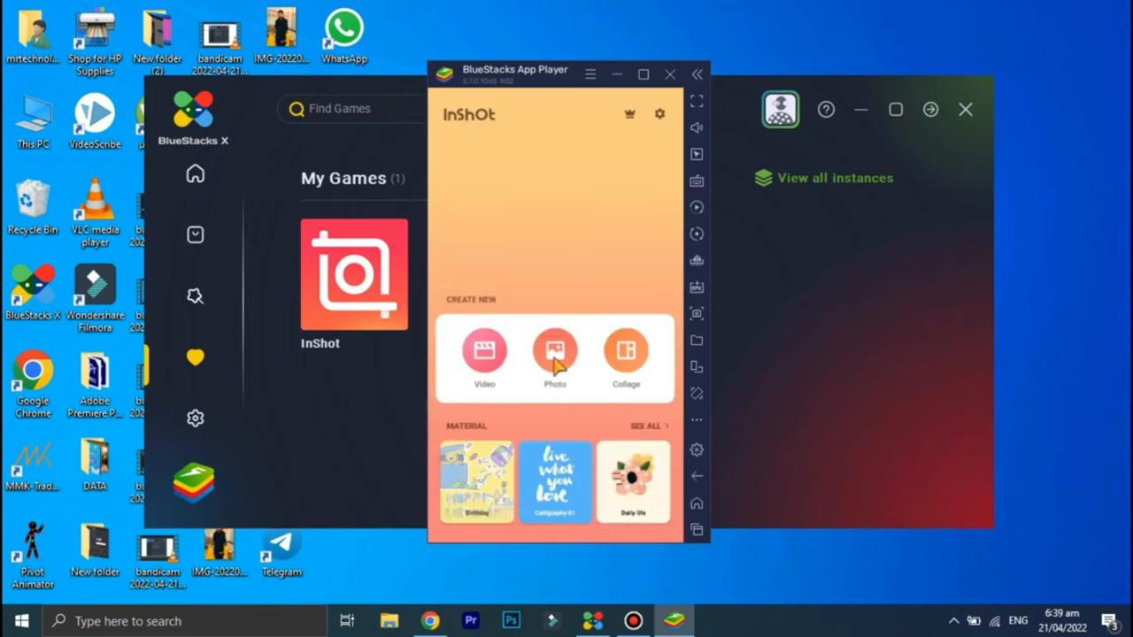